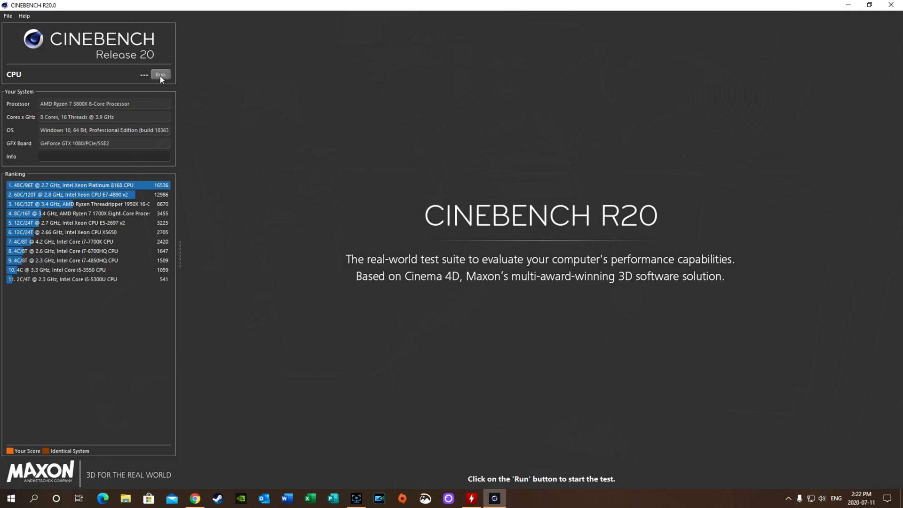
Start the Cinebench R20 CPU render benchmark
left_click(161, 75)
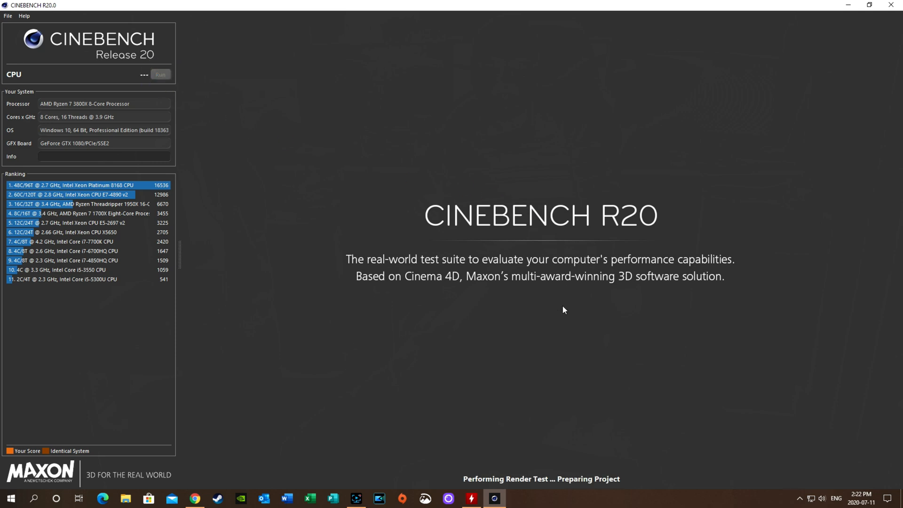
mouse_move(547, 336)
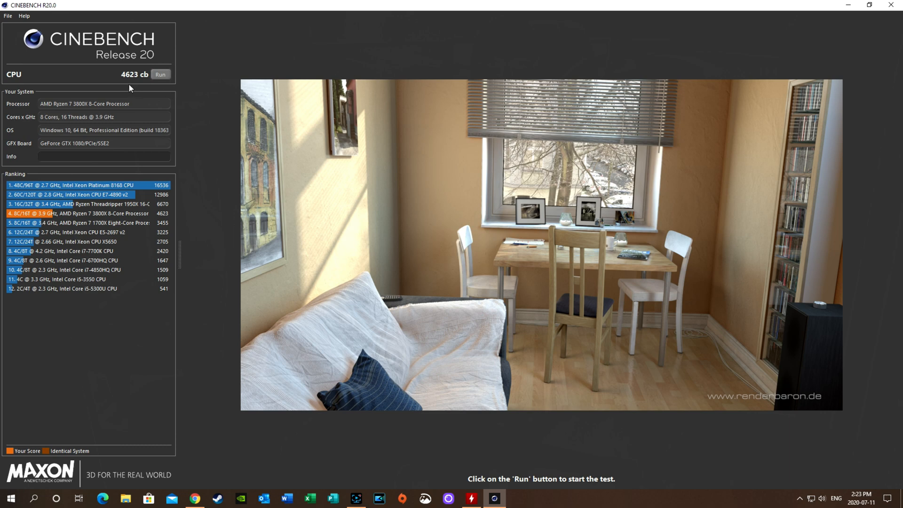
mouse_move(126, 83)
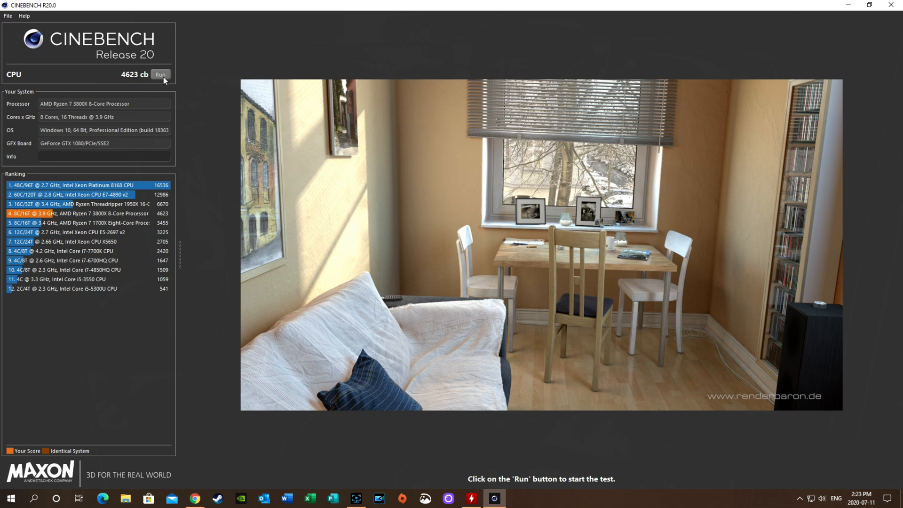
mouse_move(642, 71)
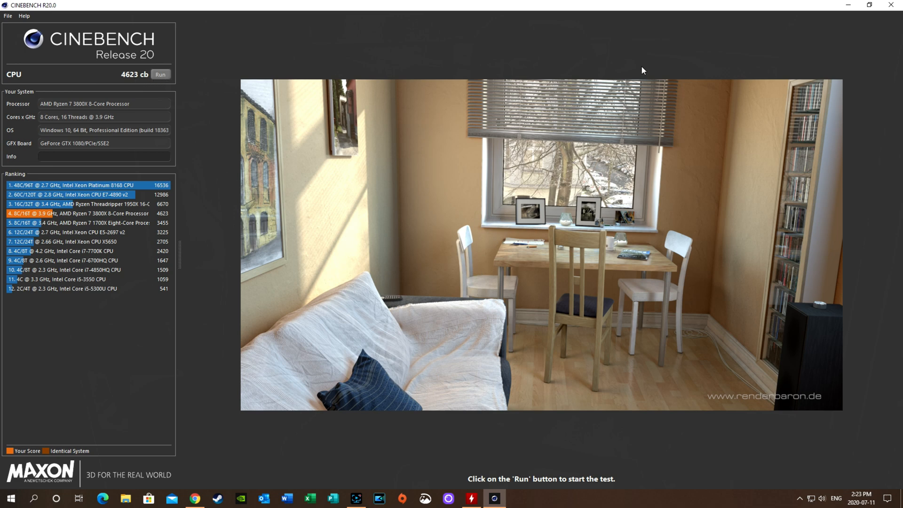
Minimize Cinebench and bring up HWMonitor's live sensor readings
left_click(492, 498)
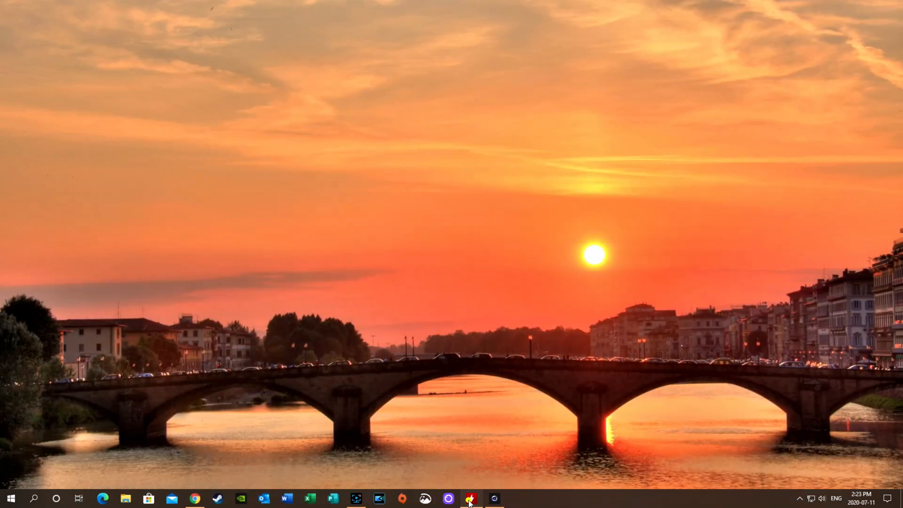
left_click(471, 498)
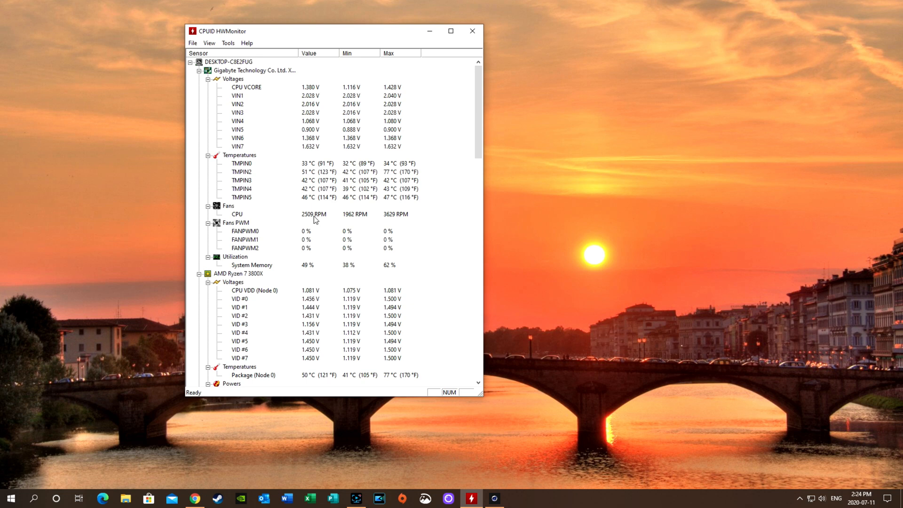
Scroll the sensor tree past the Ryzen 7 3800X and drives to the GTX 1080
scroll("down", 3)
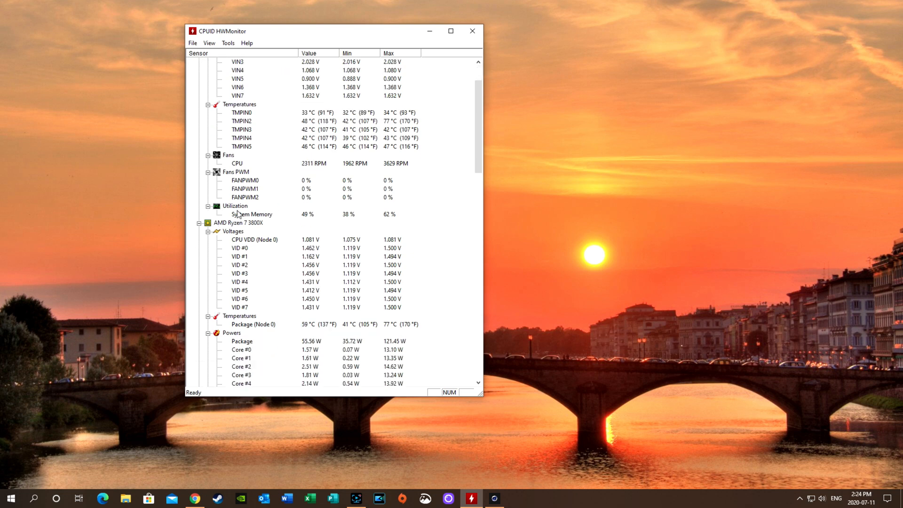
mouse_move(311, 221)
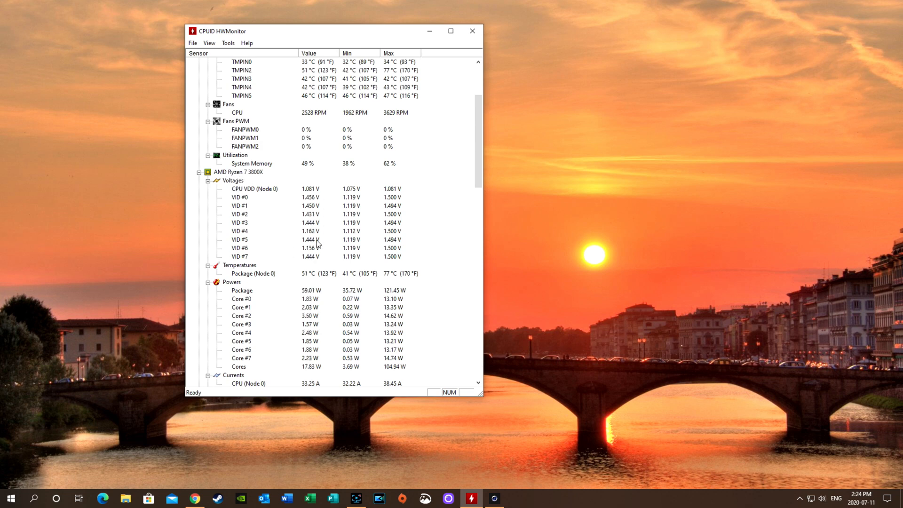
scroll("down", 3)
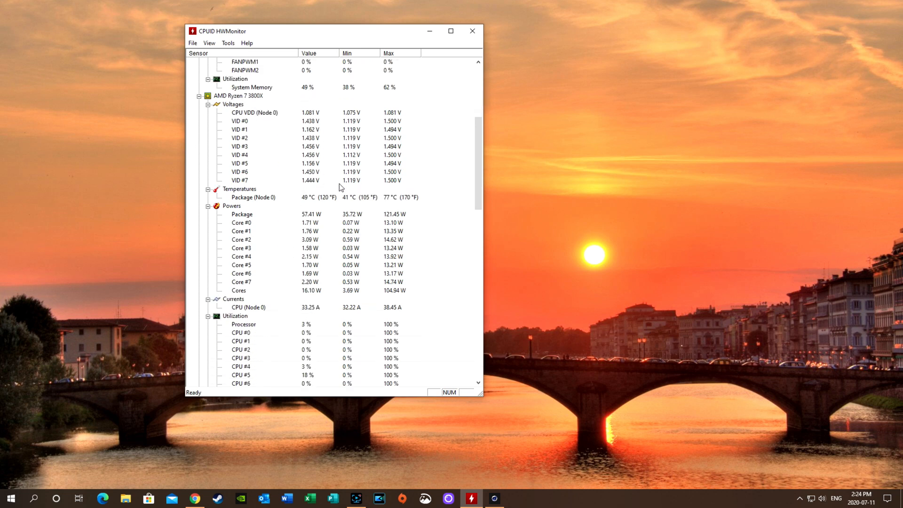
scroll("down", 3)
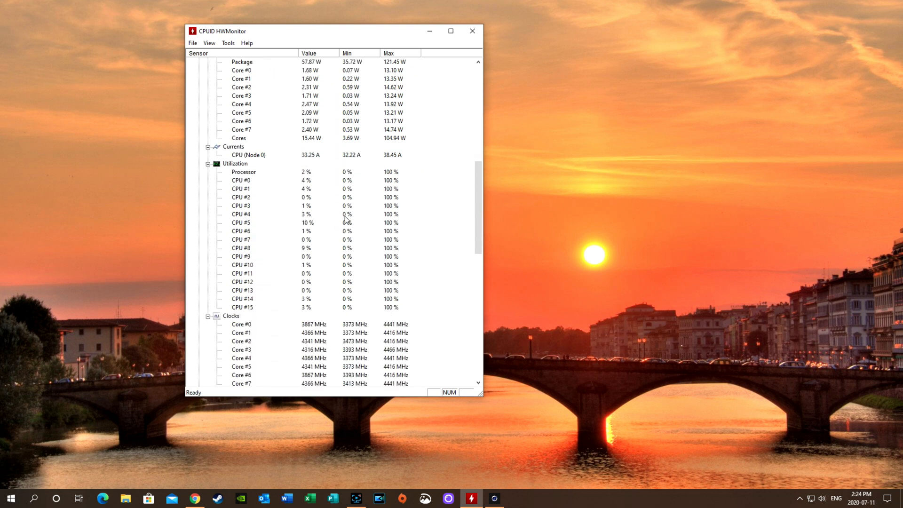
scroll("down", 3)
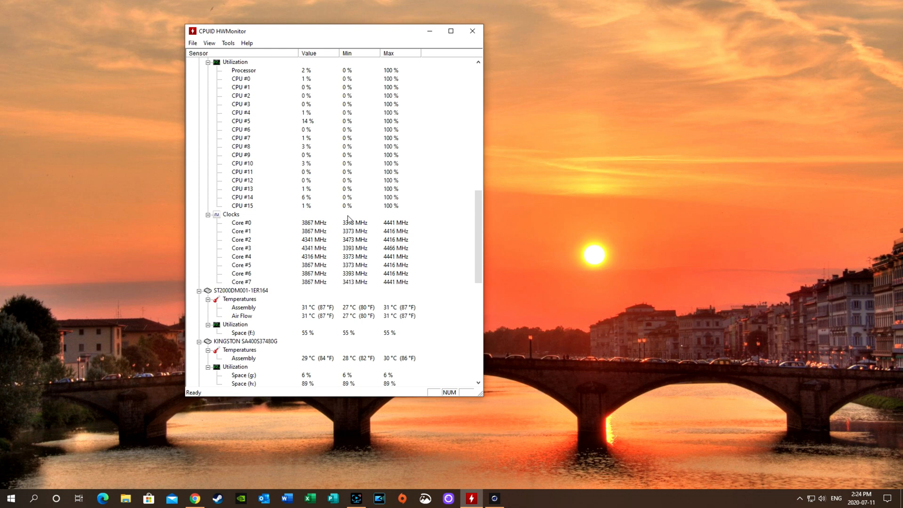
scroll("down", 3)
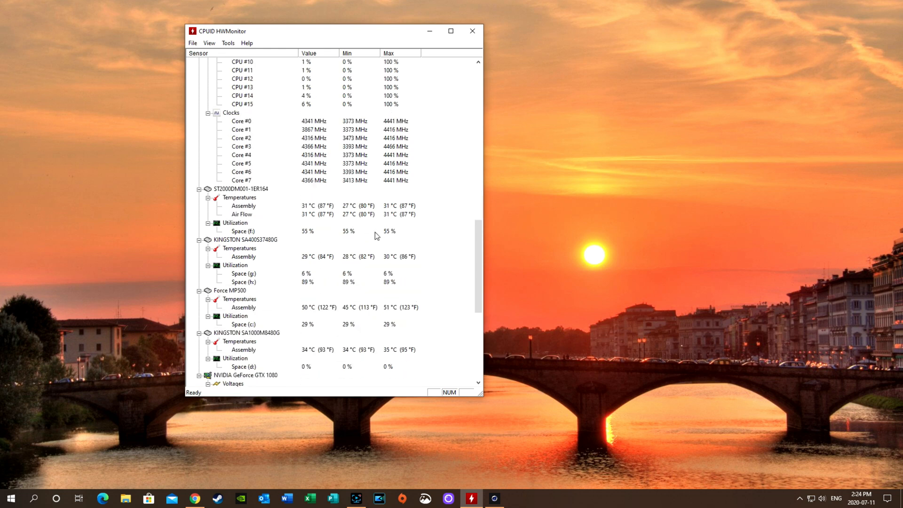
scroll("down", 3)
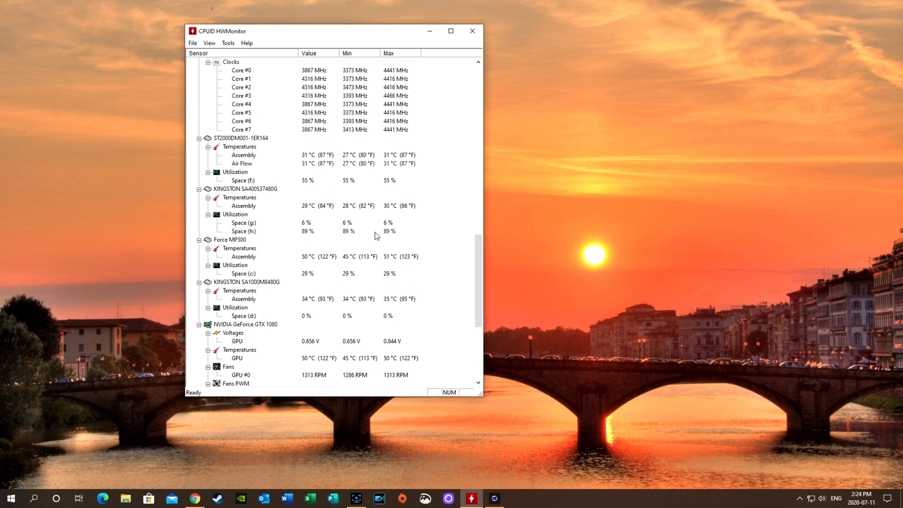
scroll("down", 3)
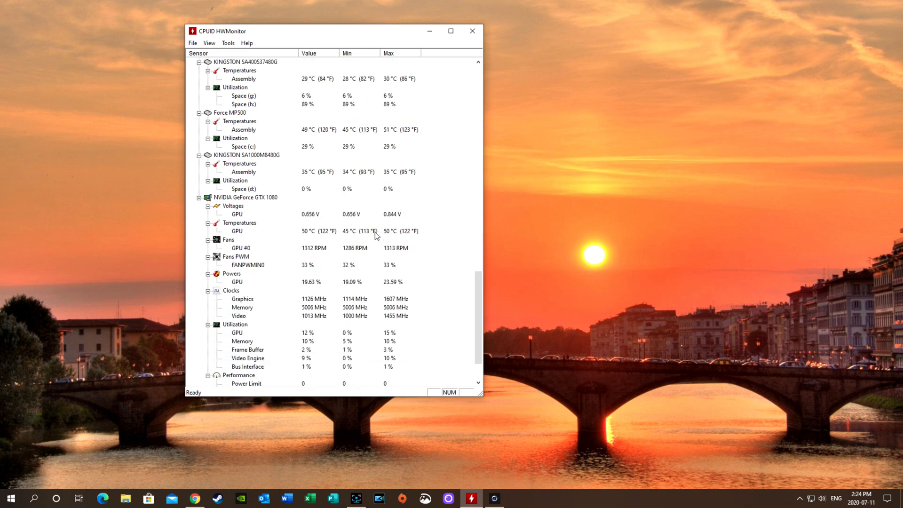
scroll("down", 3)
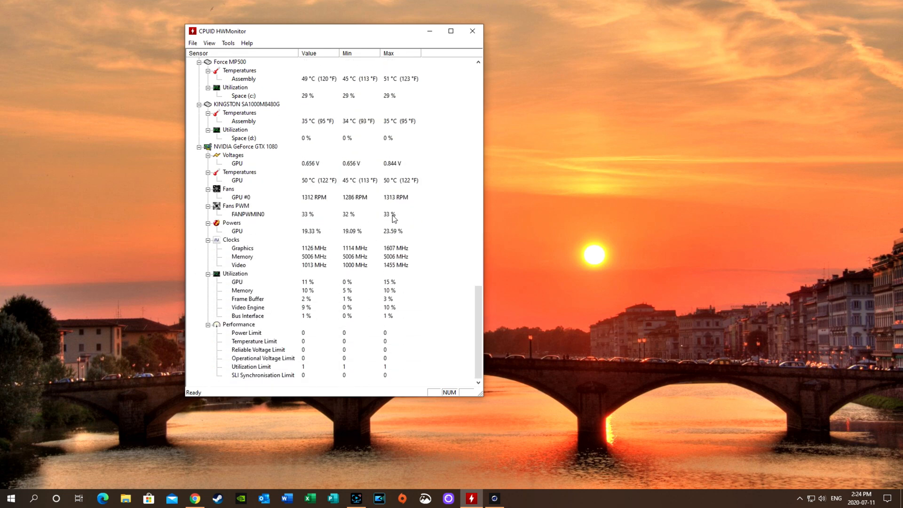
mouse_move(456, 18)
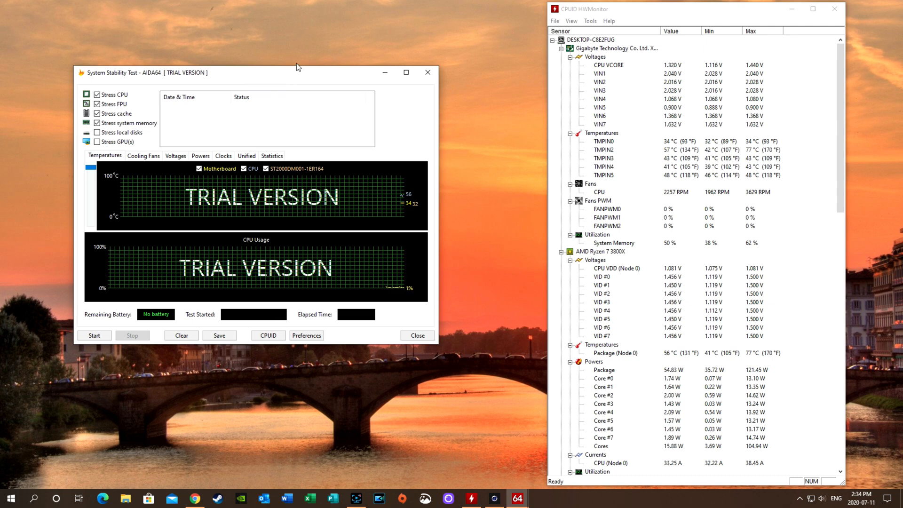
mouse_move(235, 99)
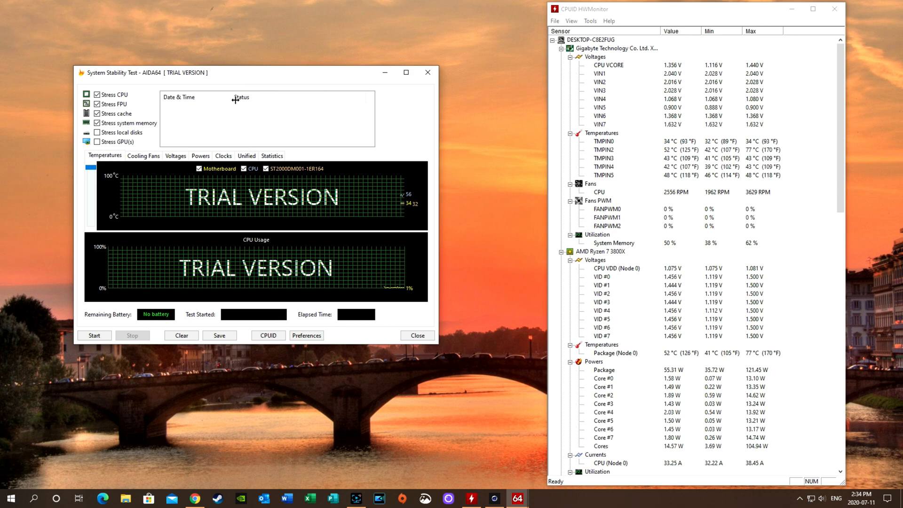
mouse_move(287, 82)
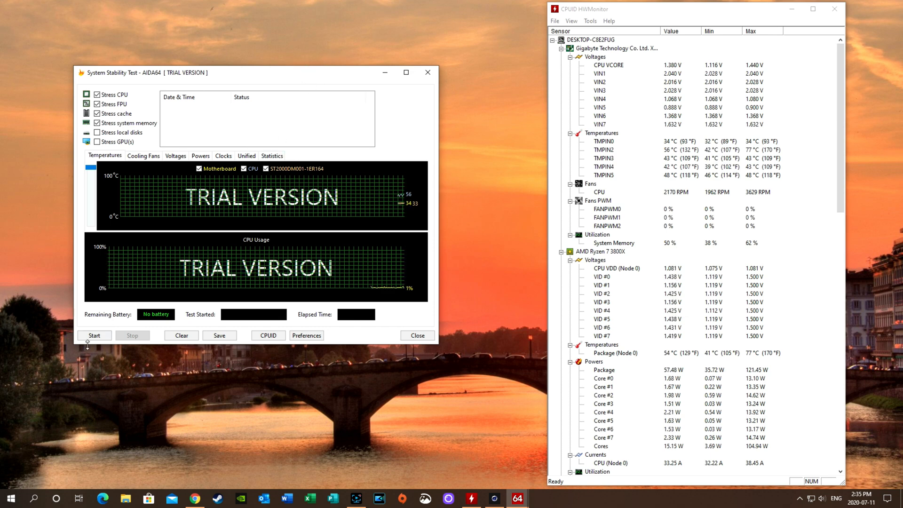
Open AIDA64's System Stability Test with CPU, FPU, cache and memory stress selected
left_click(94, 335)
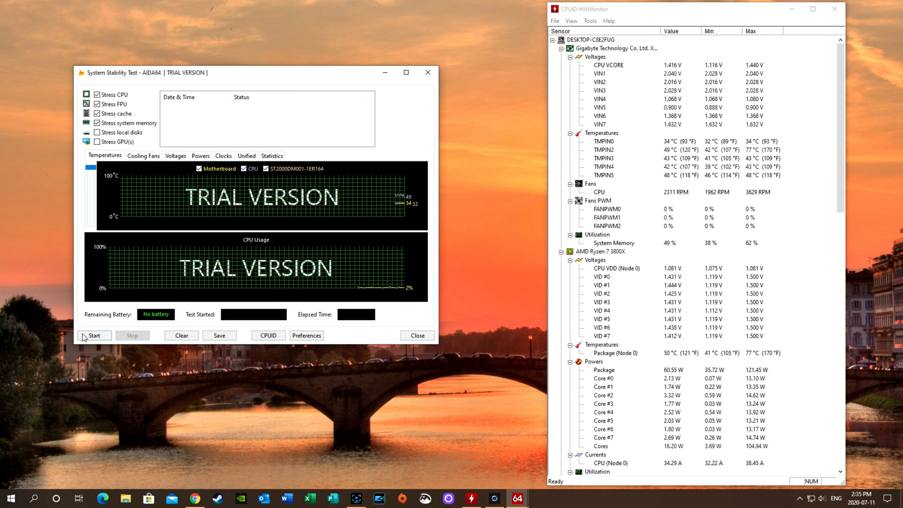
Start the AIDA64 stress test and move its window slightly up on the desktop
left_click(94, 335)
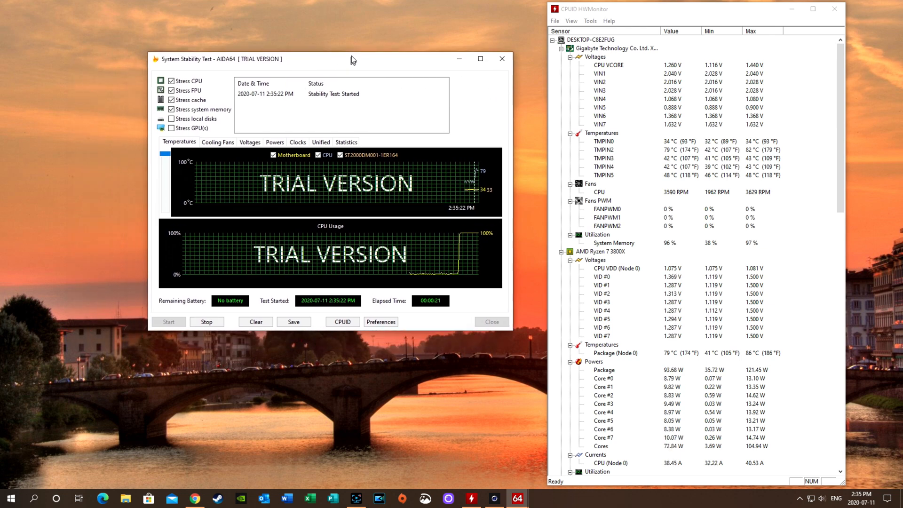
left_click_drag(352, 59, 352, 49)
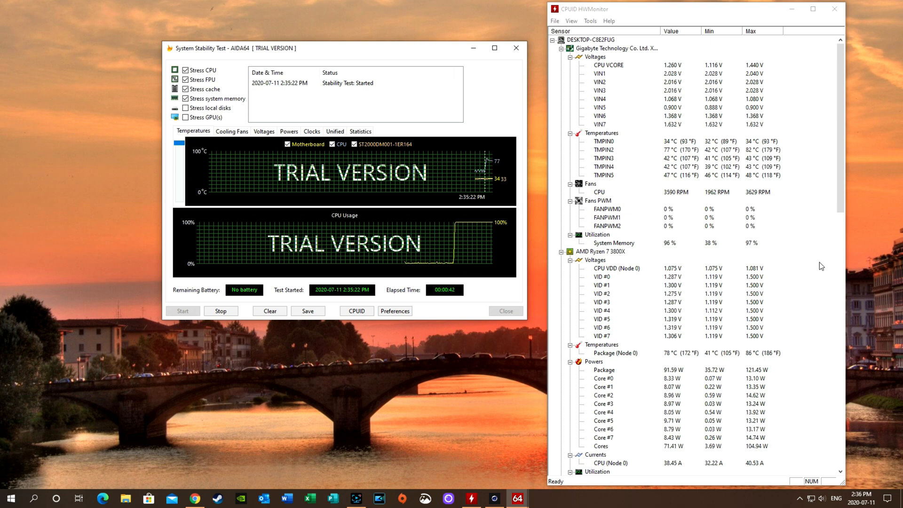
mouse_move(473, 305)
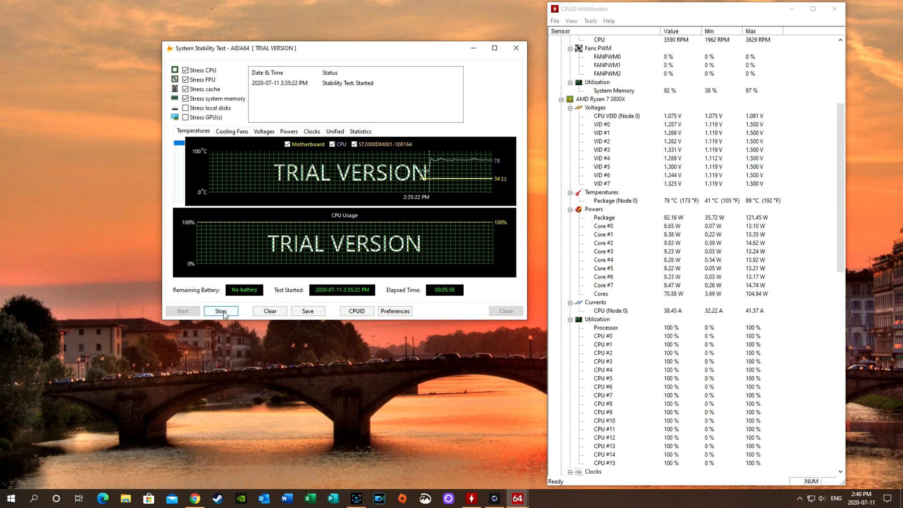
Stop the running AIDA64 stability test
left_click(220, 310)
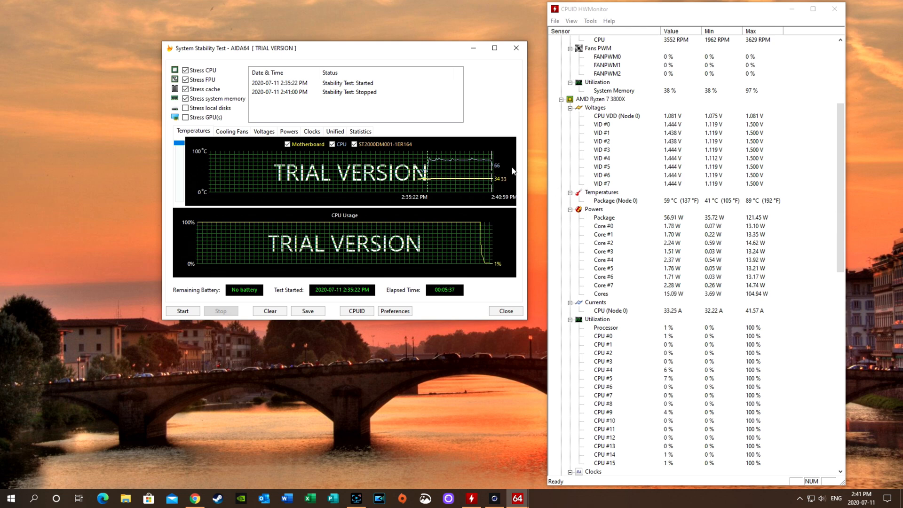
mouse_move(670, 205)
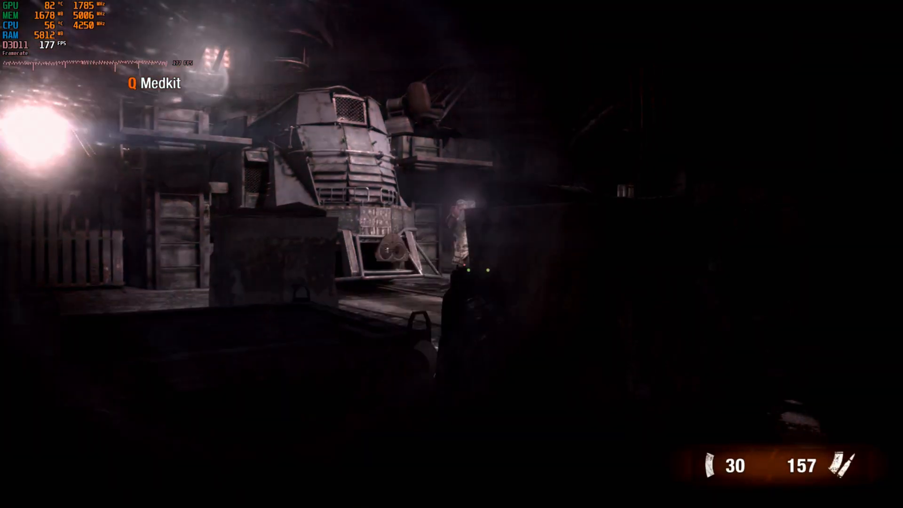
Fire at enemies in Metro with the overlay showing about 170–177 FPS
left_click(452, 254)
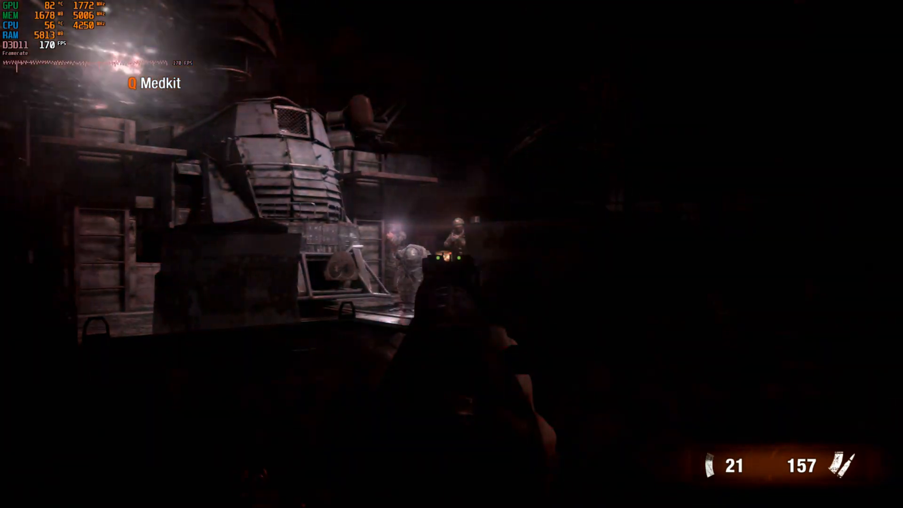